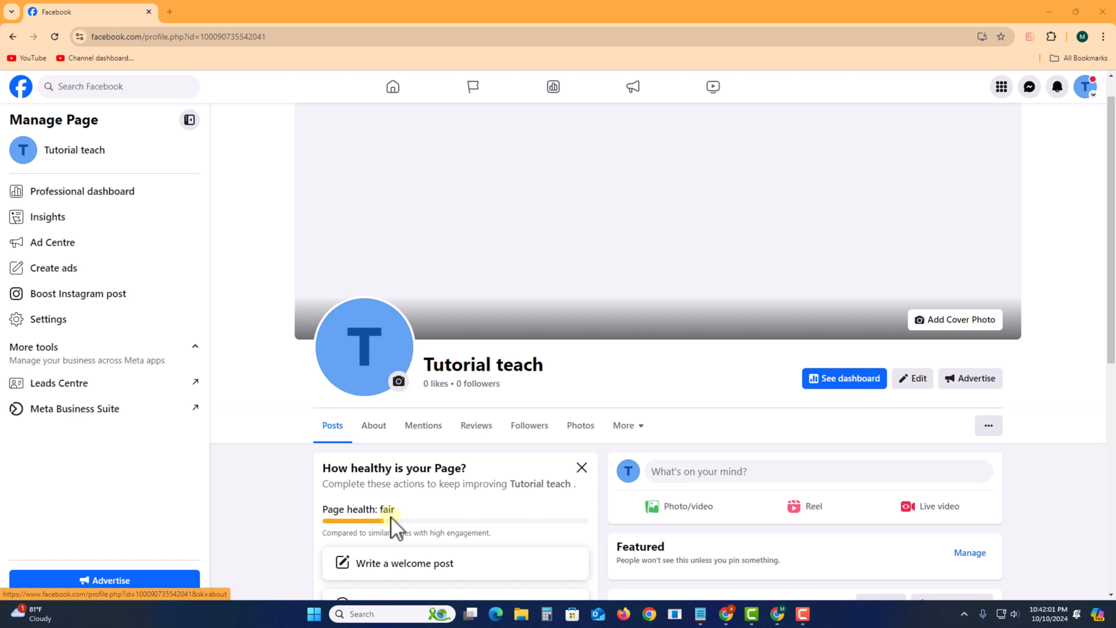
mouse_move(67, 293)
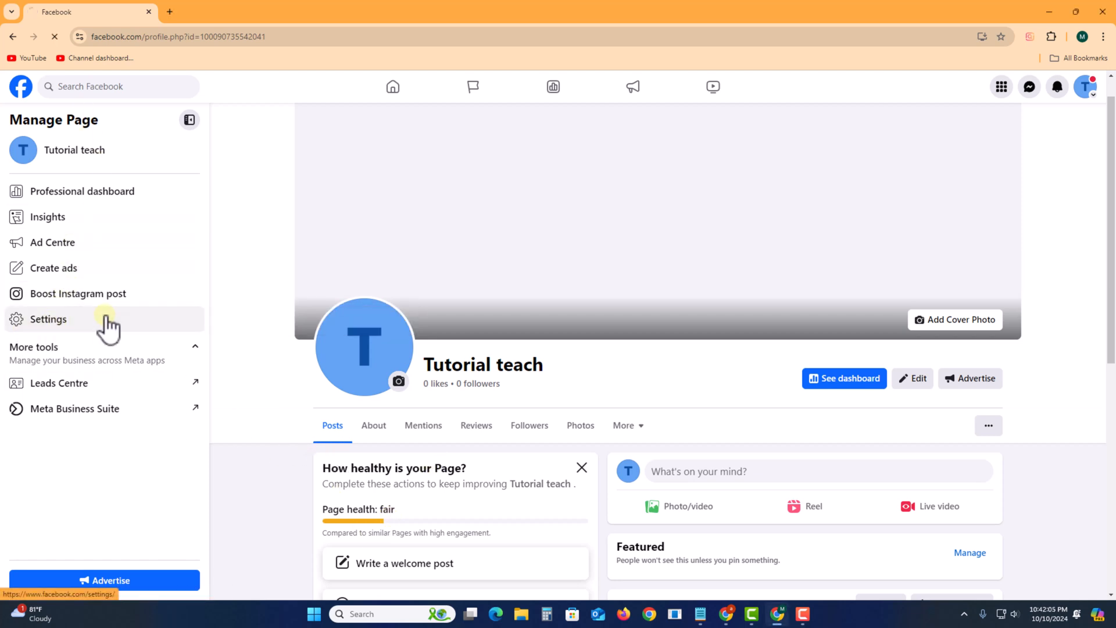
- Navigate from Page settings through Page setup to the Page access list
click(49, 318)
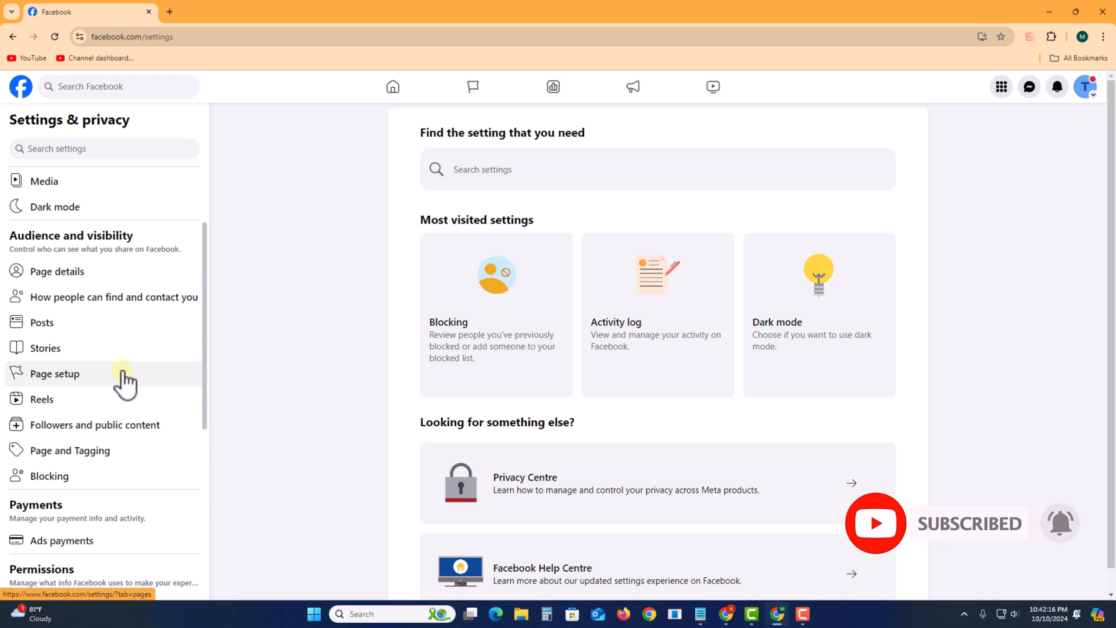
click(55, 373)
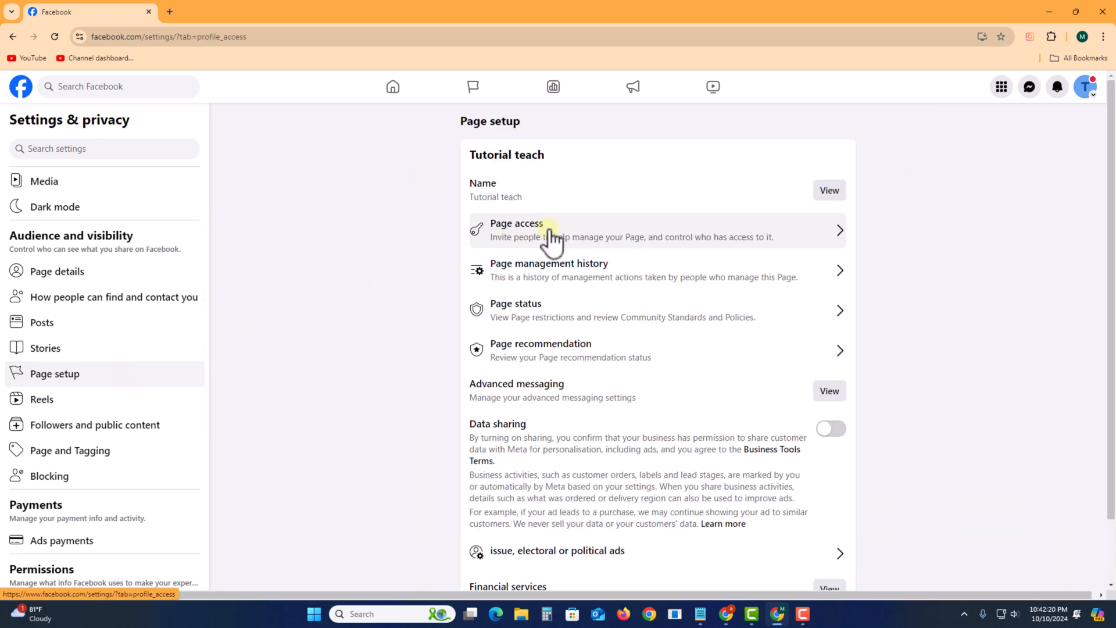
click(516, 231)
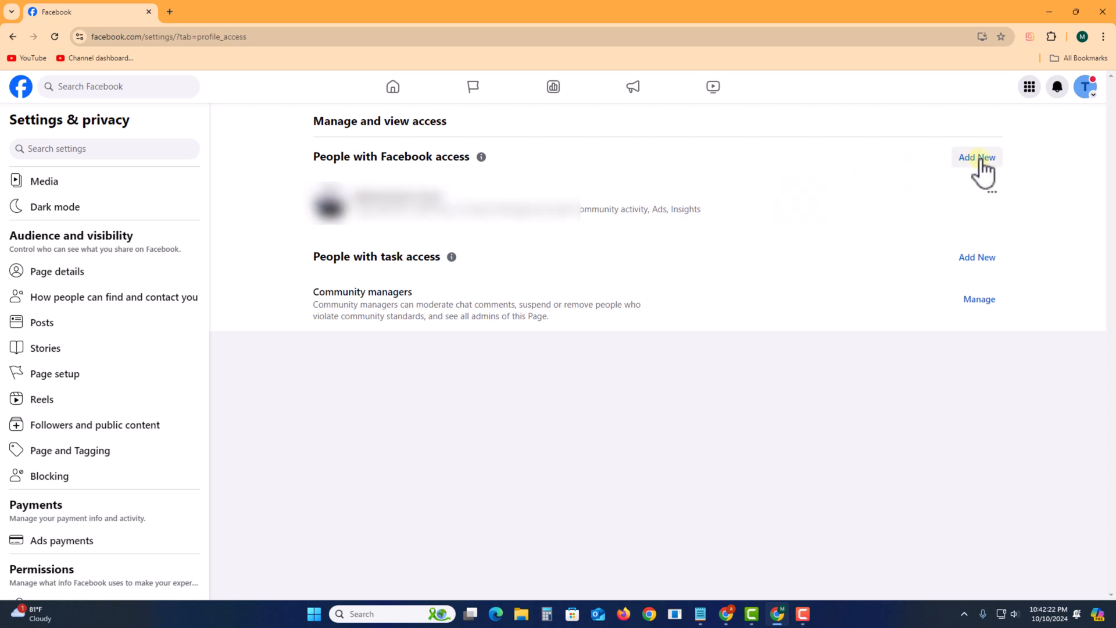
- Add a new person with Facebook access, searching 'tuto', and choose Give Access for them
click(977, 157)
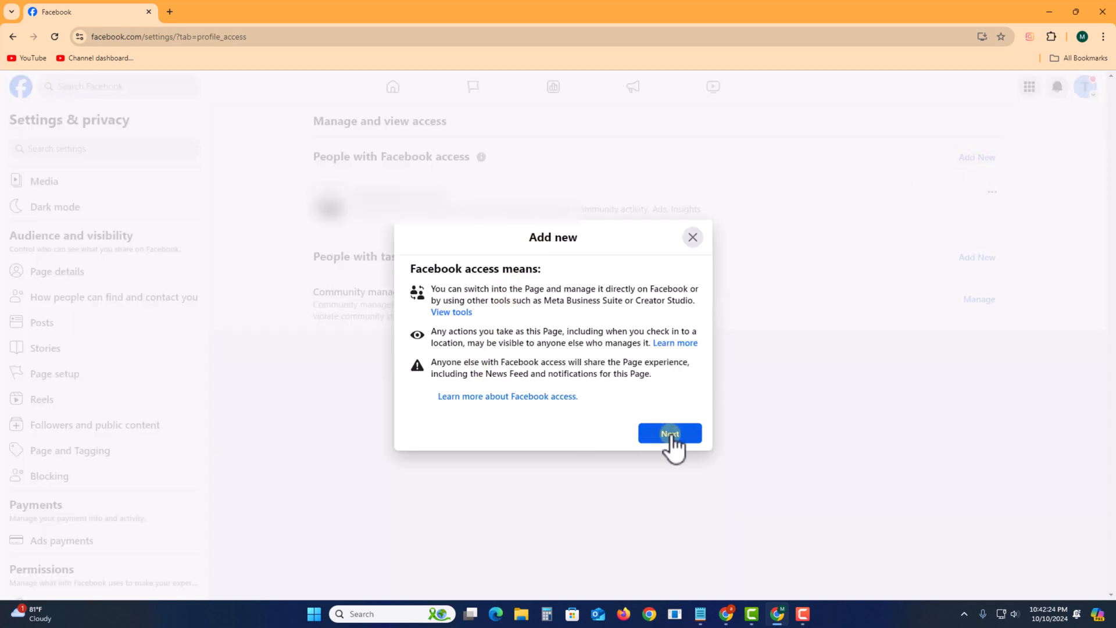
click(669, 434)
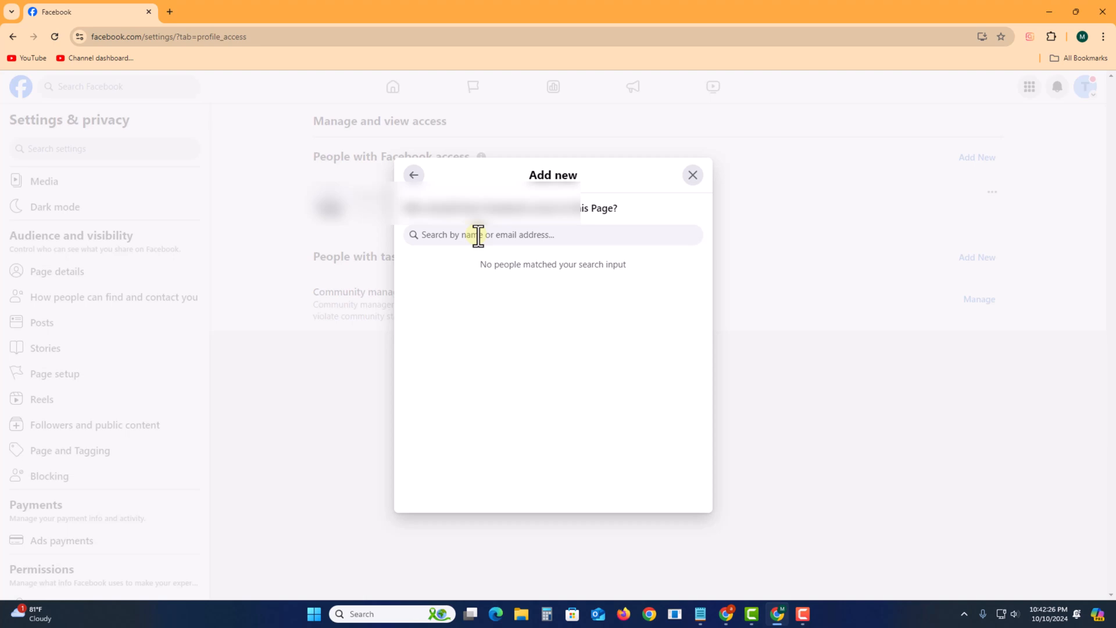
click(552, 234)
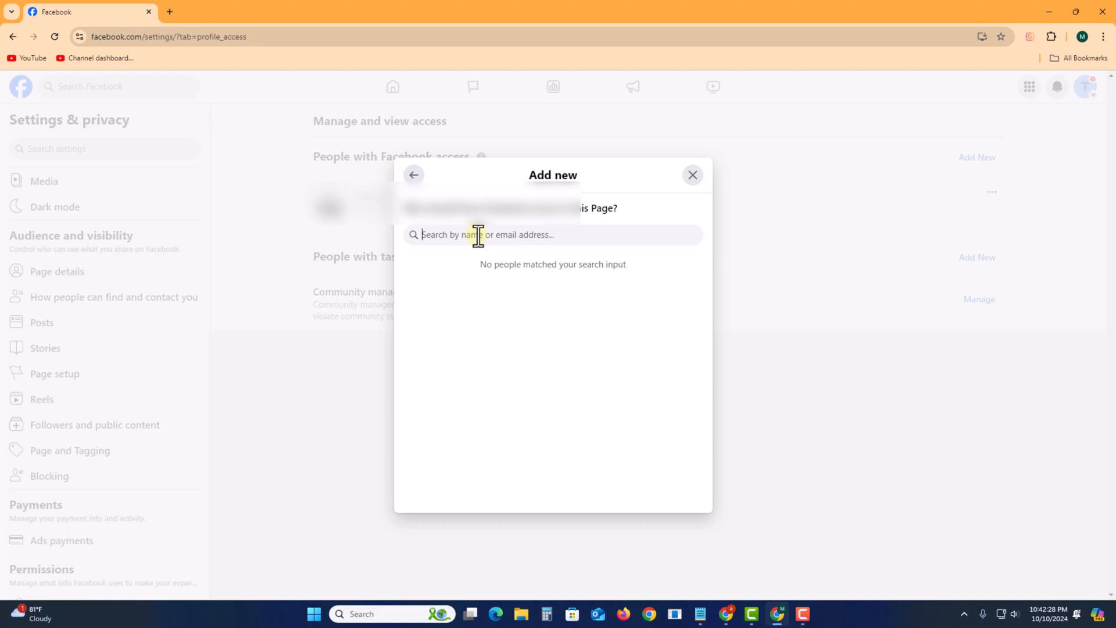
text(tuto)
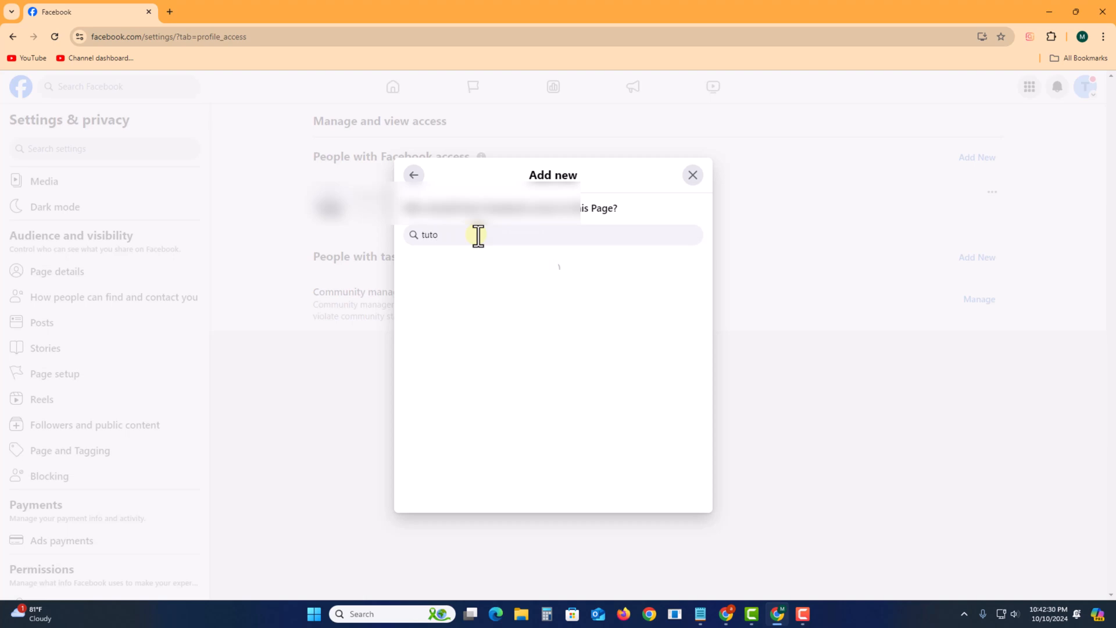
text(tuto)
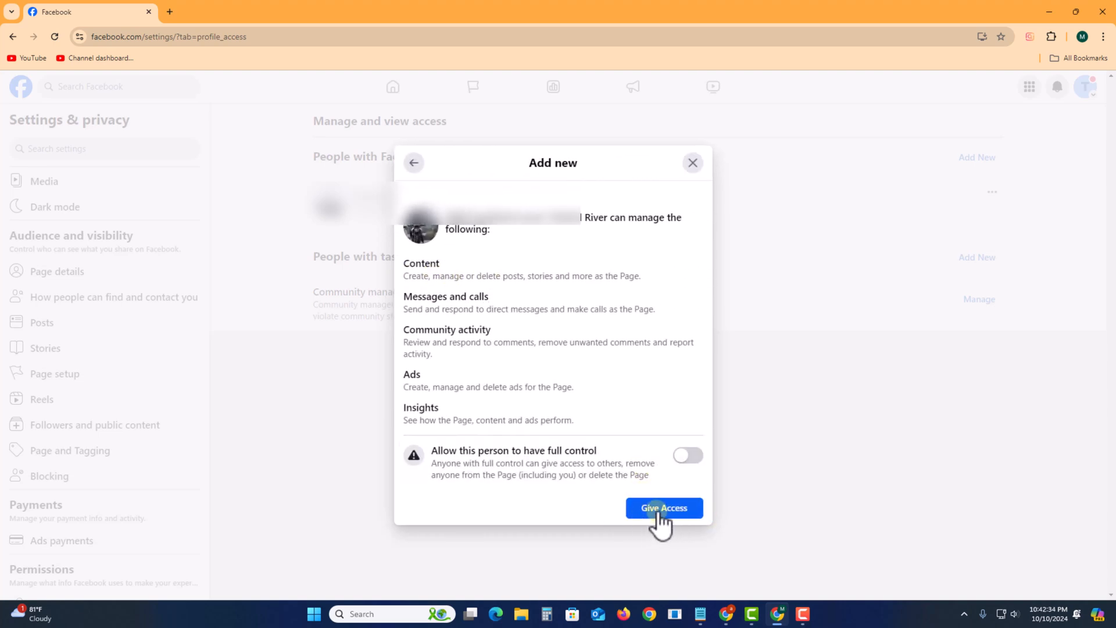
click(663, 508)
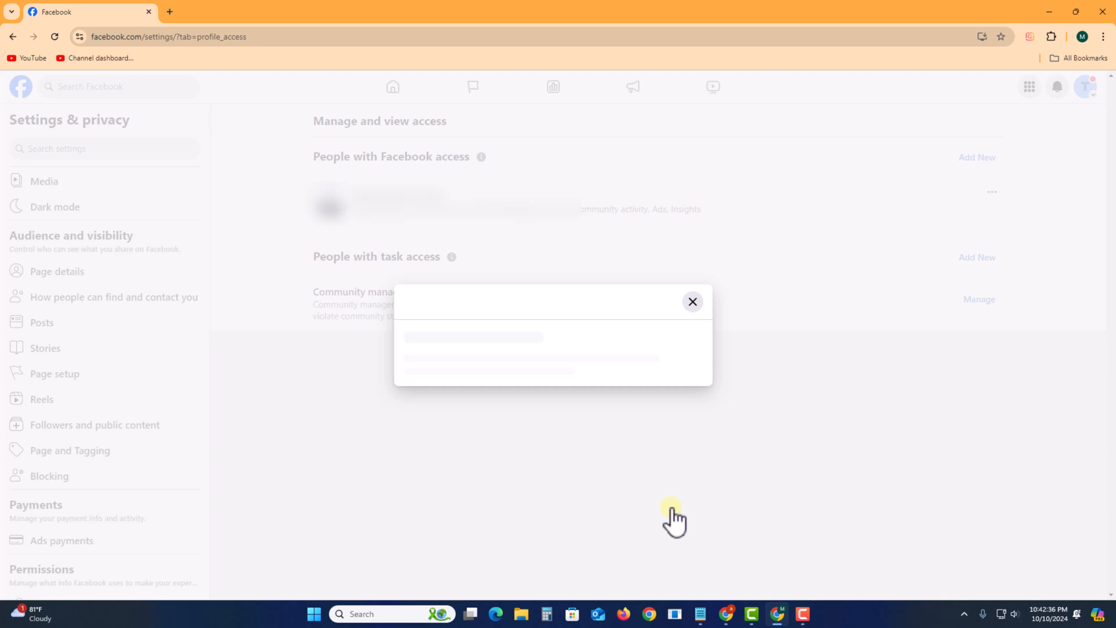
click(551, 348)
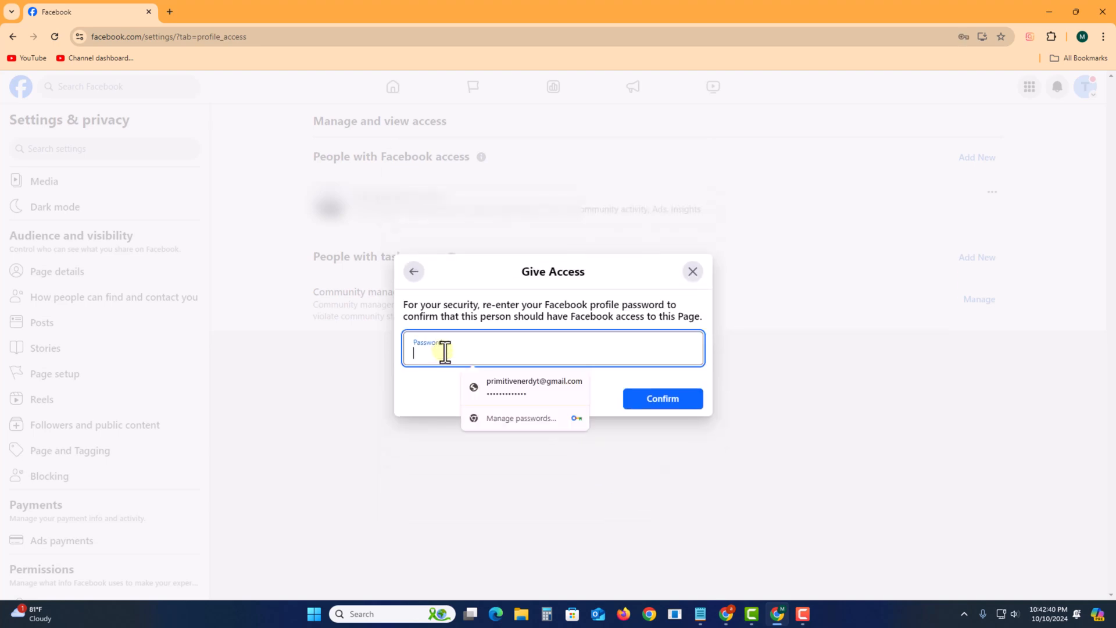
- Enter the profile password and confirm giving the person Facebook access
click(534, 386)
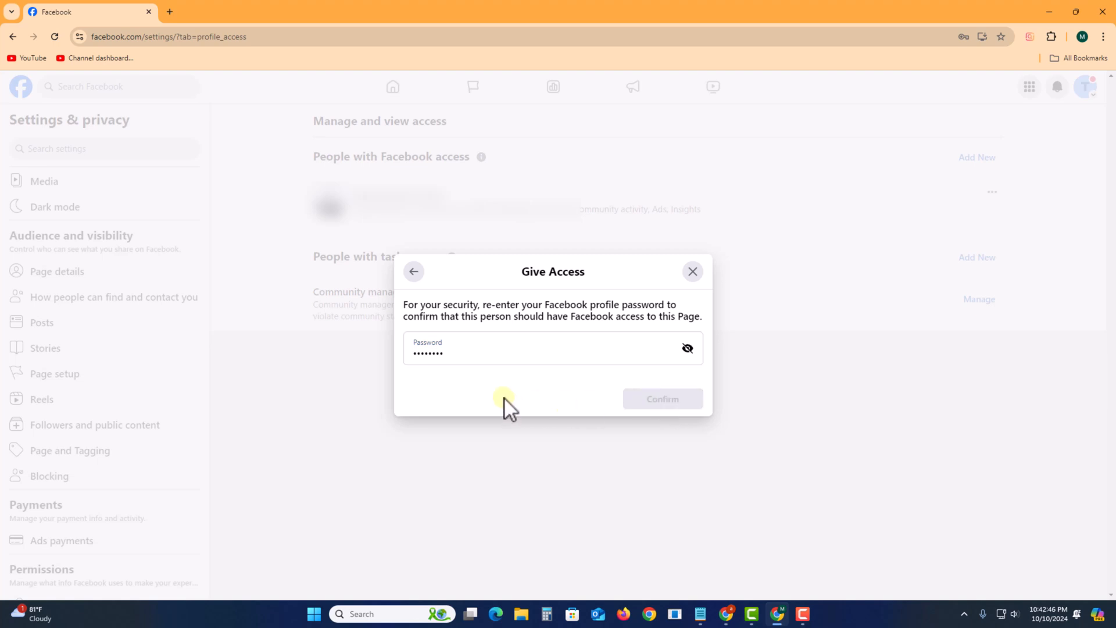
click(660, 399)
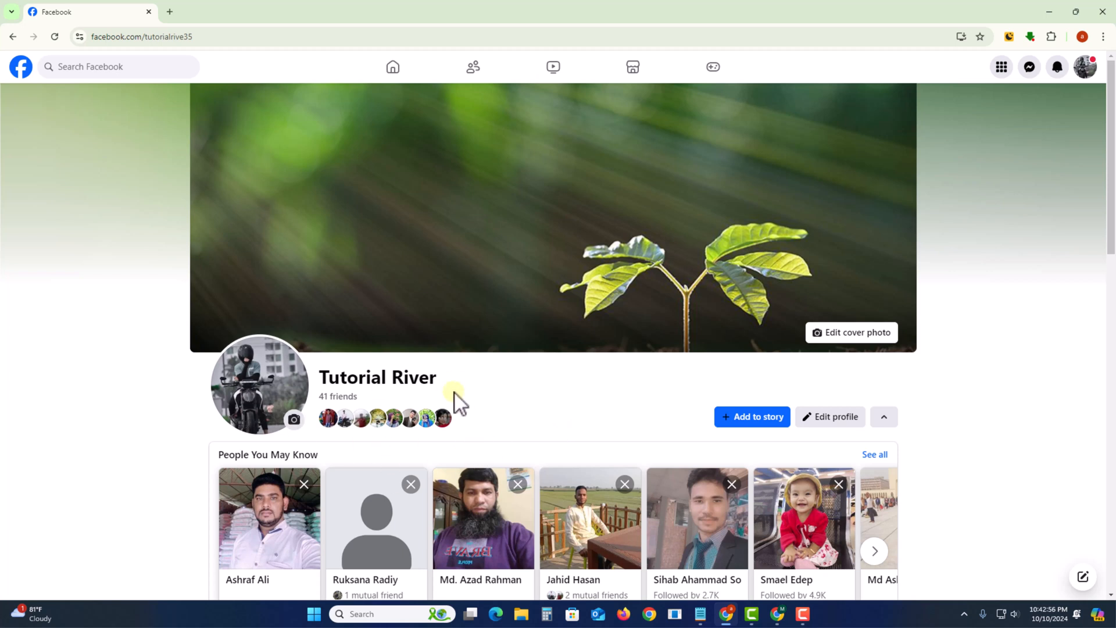
mouse_move(354, 365)
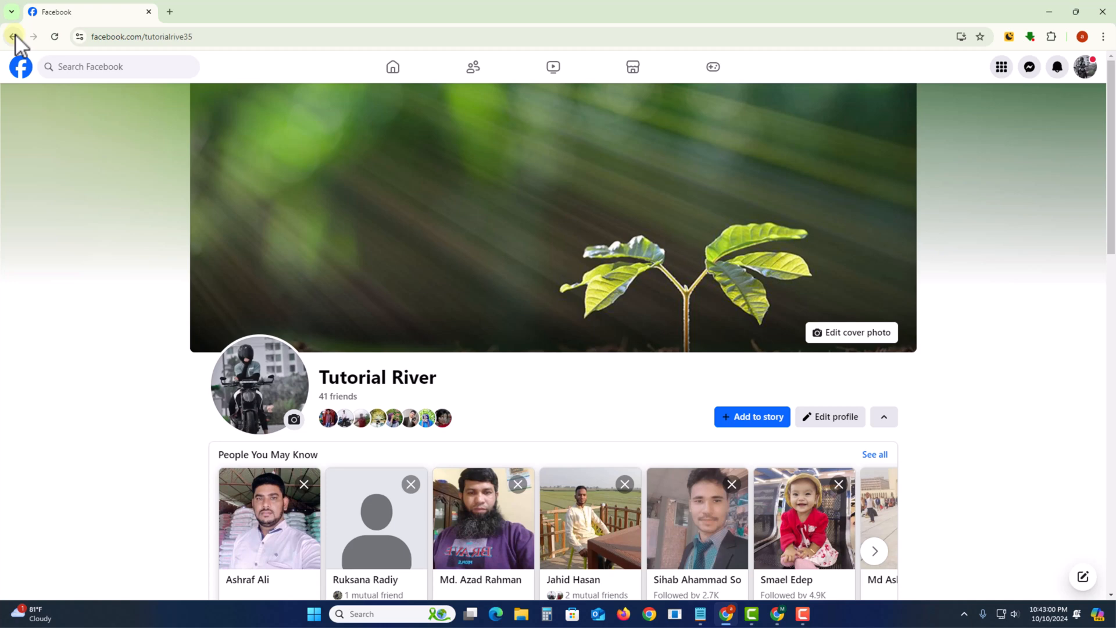
- On the invited account, open the notification inviting it to manage the Tutorial teach Page
click(14, 36)
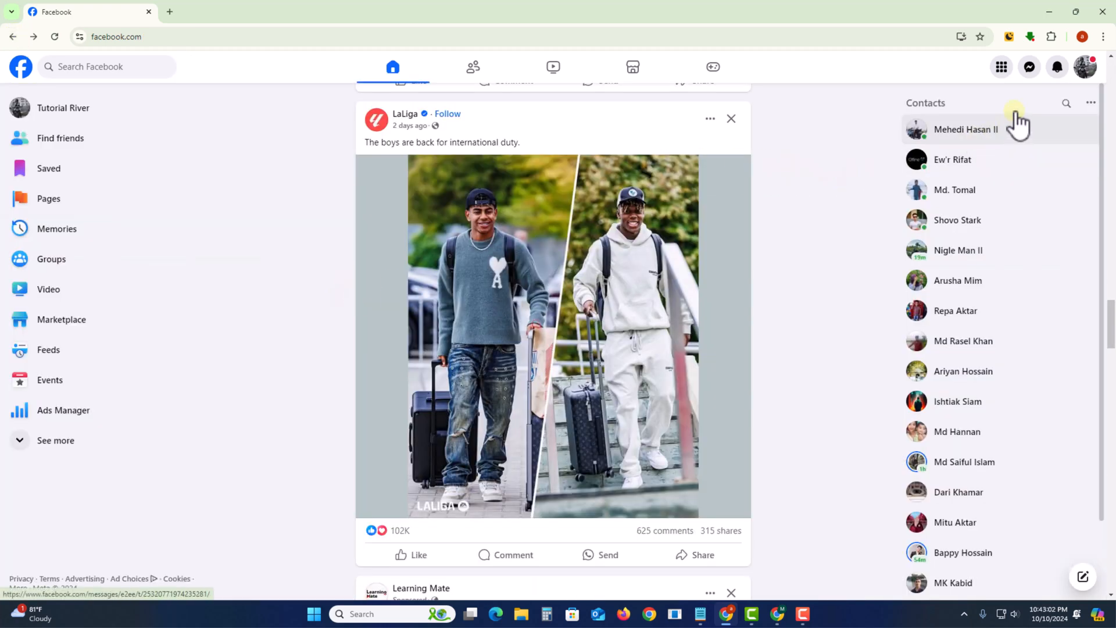
click(1056, 67)
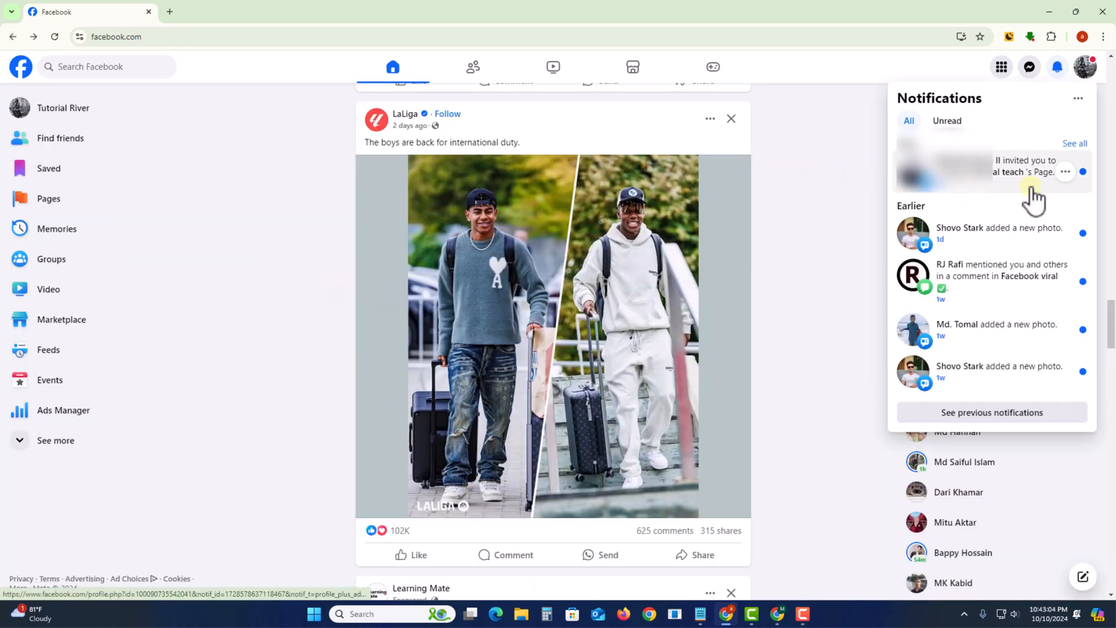
click(1018, 172)
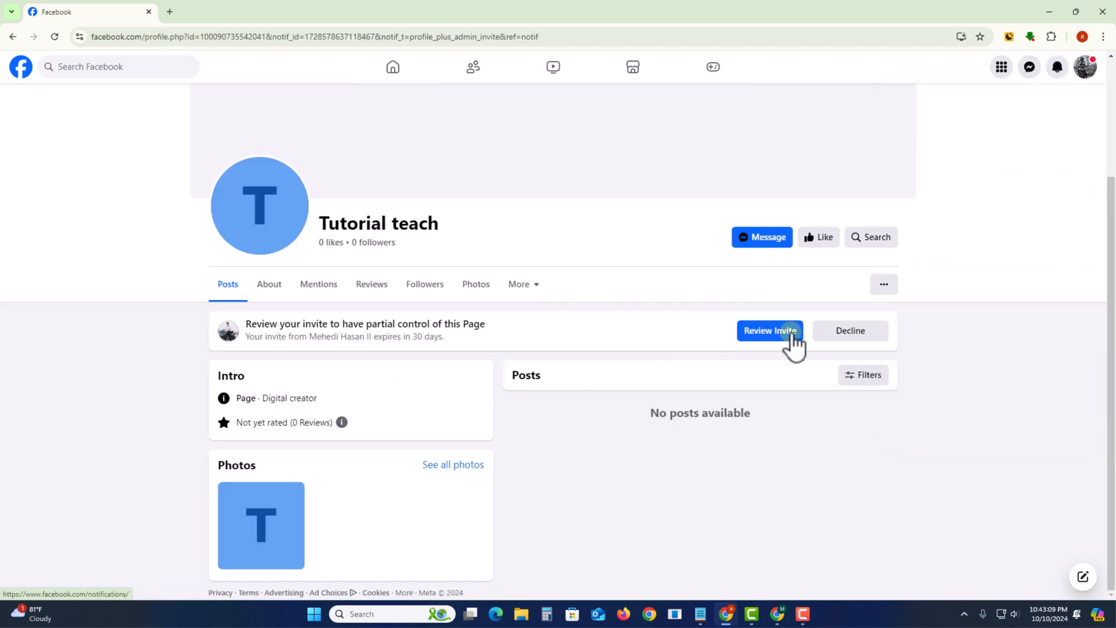
- Review the invite and accept partial control of the Tutorial teach Page
click(770, 330)
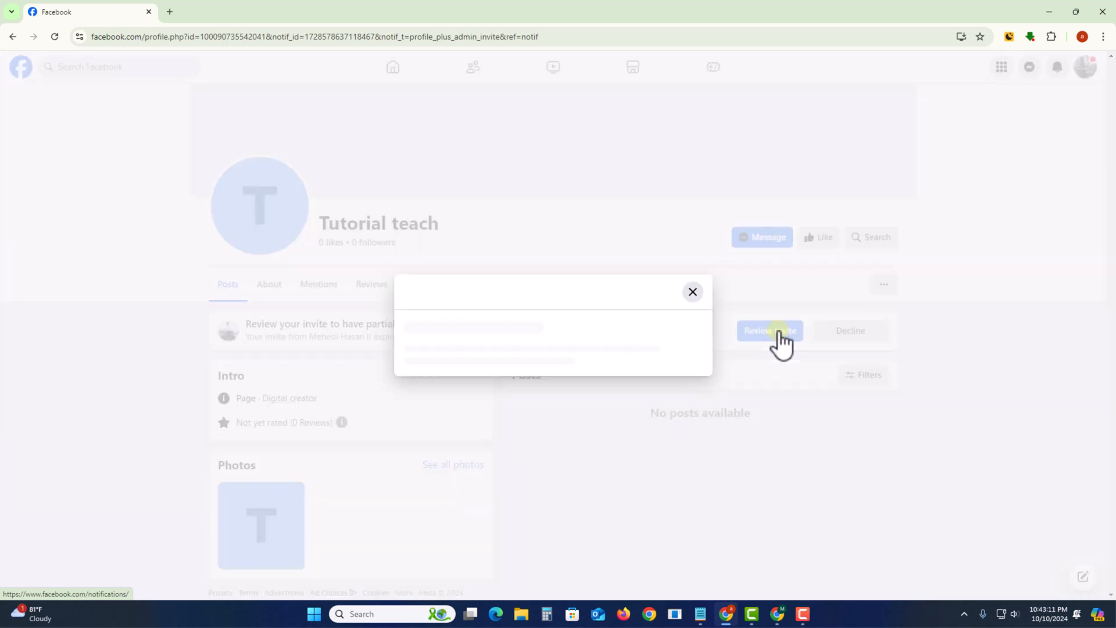
click(769, 330)
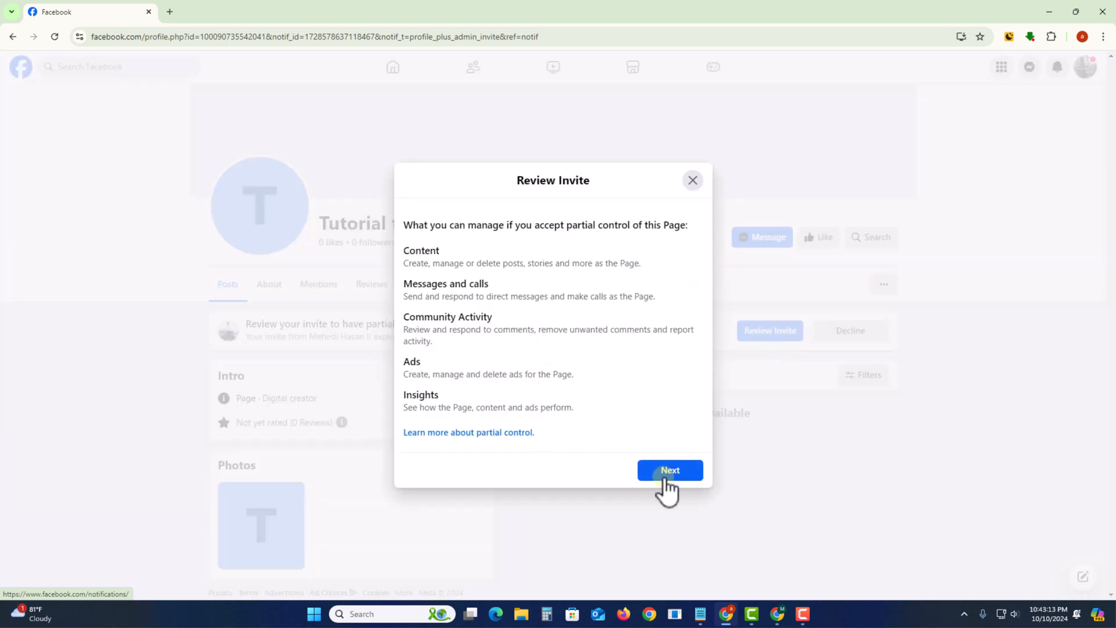
click(667, 471)
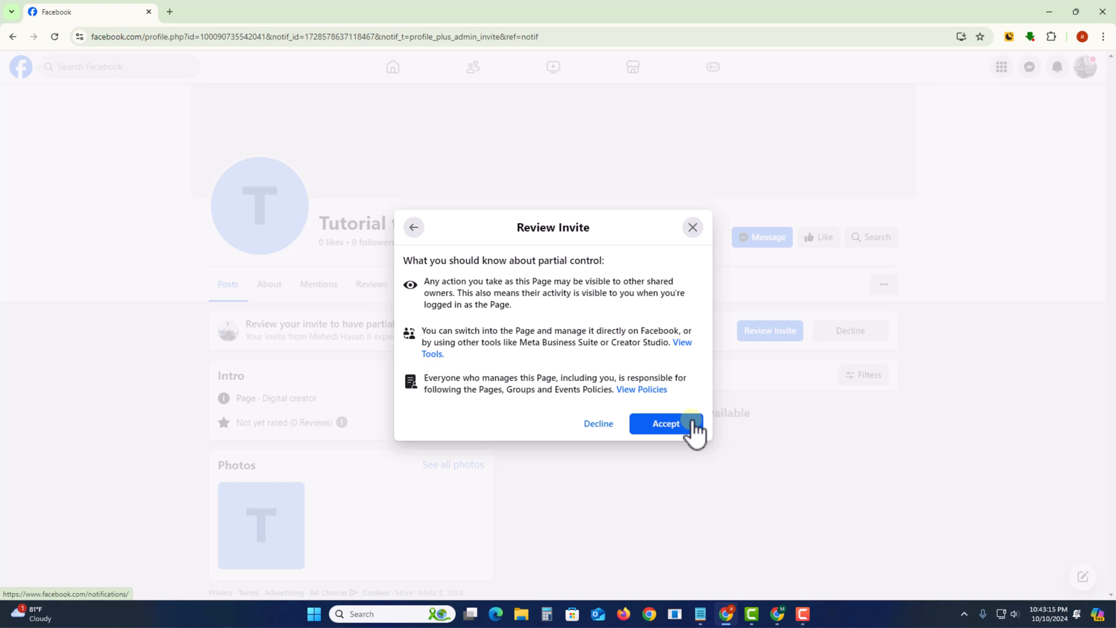
click(665, 423)
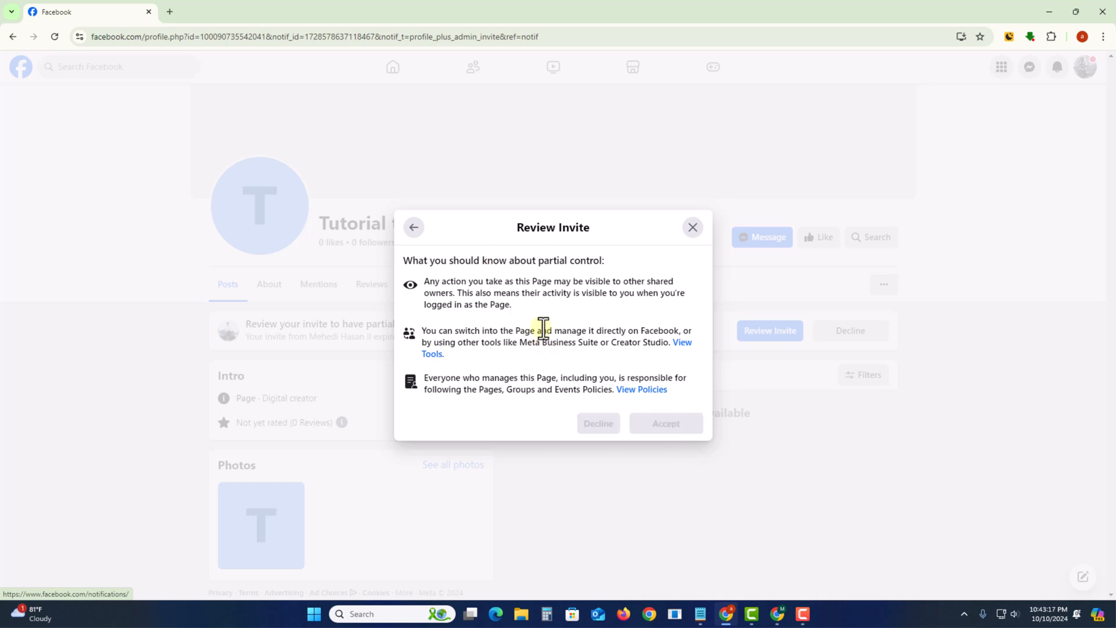
click(665, 423)
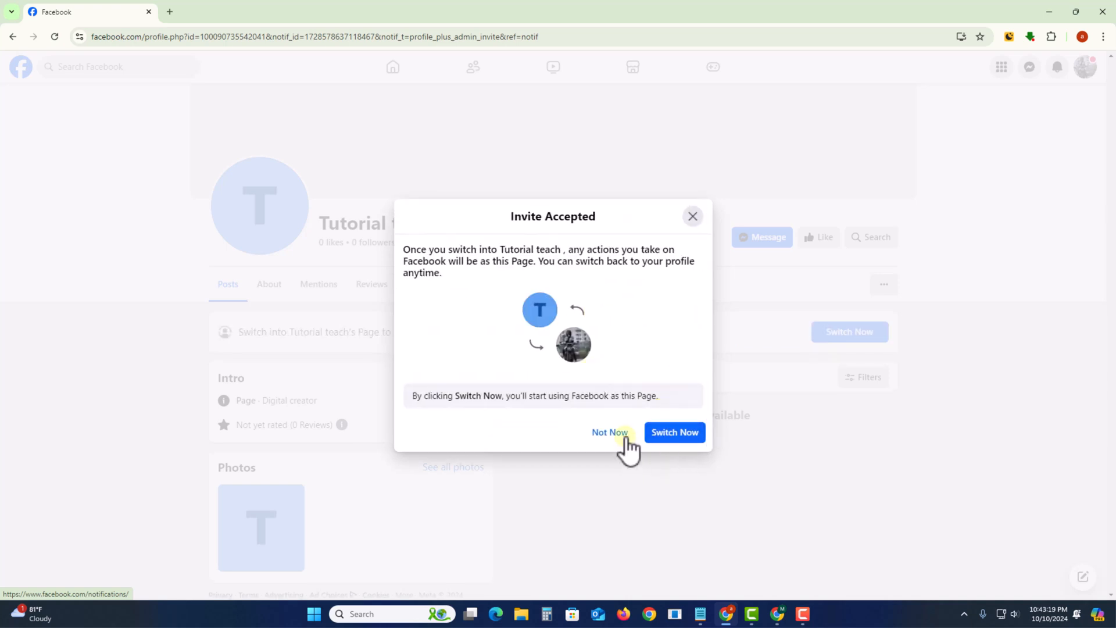
mouse_move(485, 284)
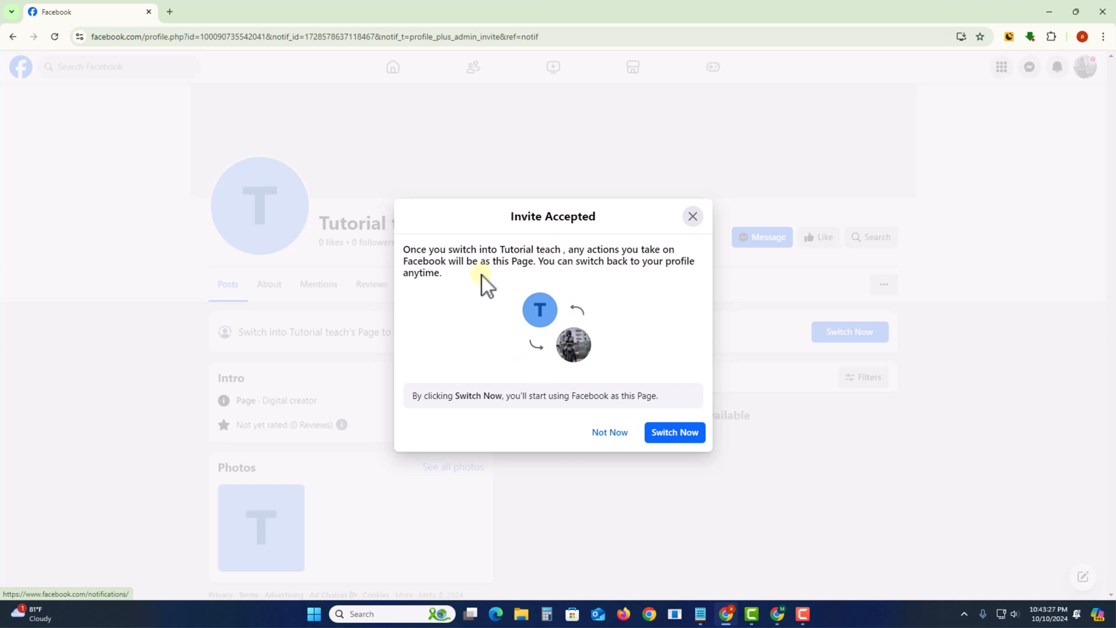